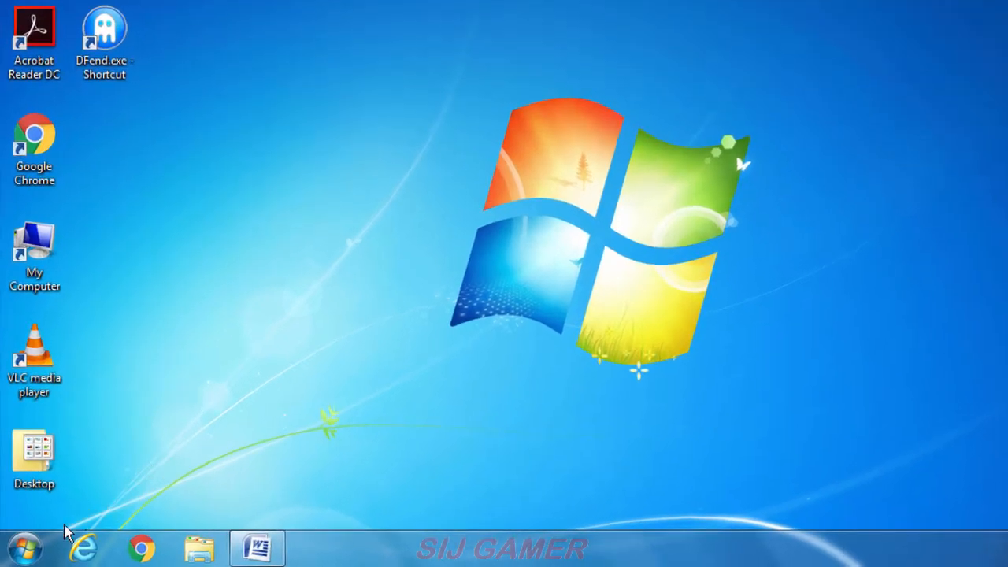
Step: Reach the Ease of Access folder via Start, All Programs and Accessories
left_click(23, 548)
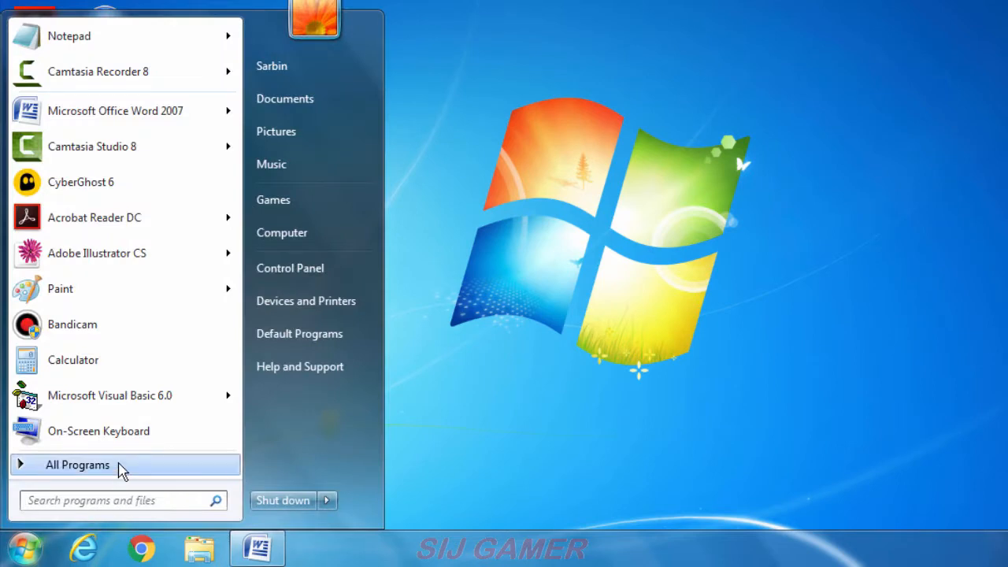
left_click(77, 465)
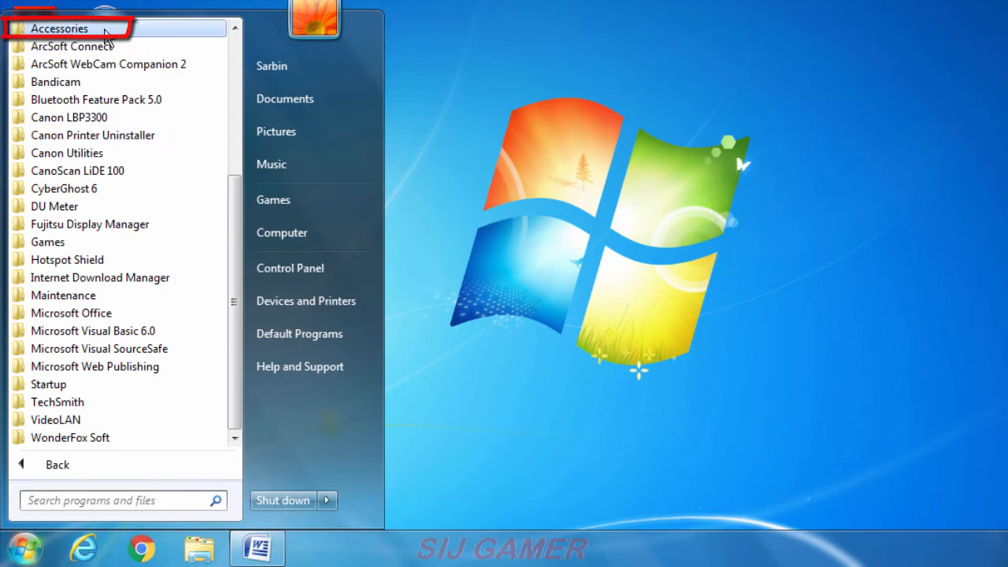
left_click(60, 28)
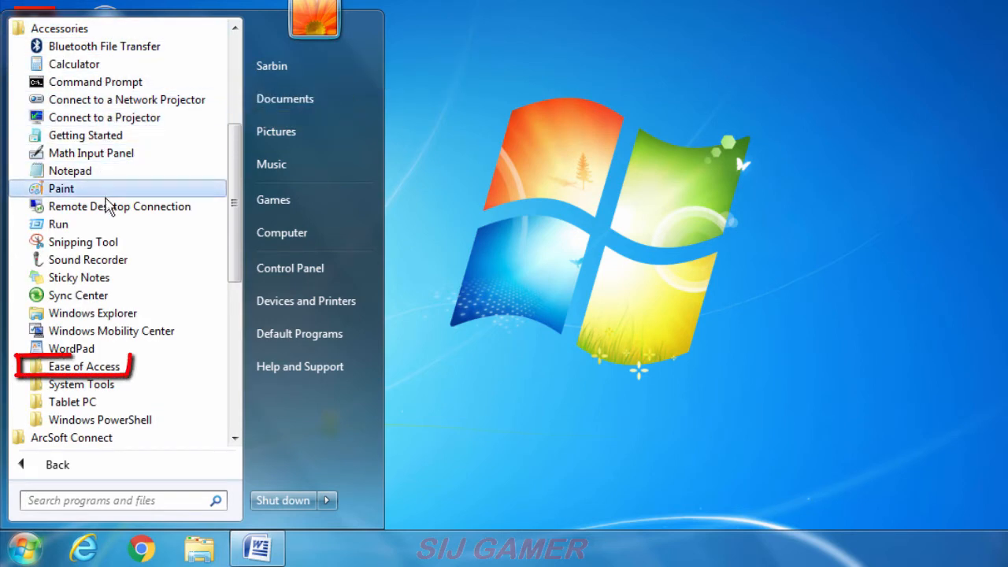
mouse_move(82, 365)
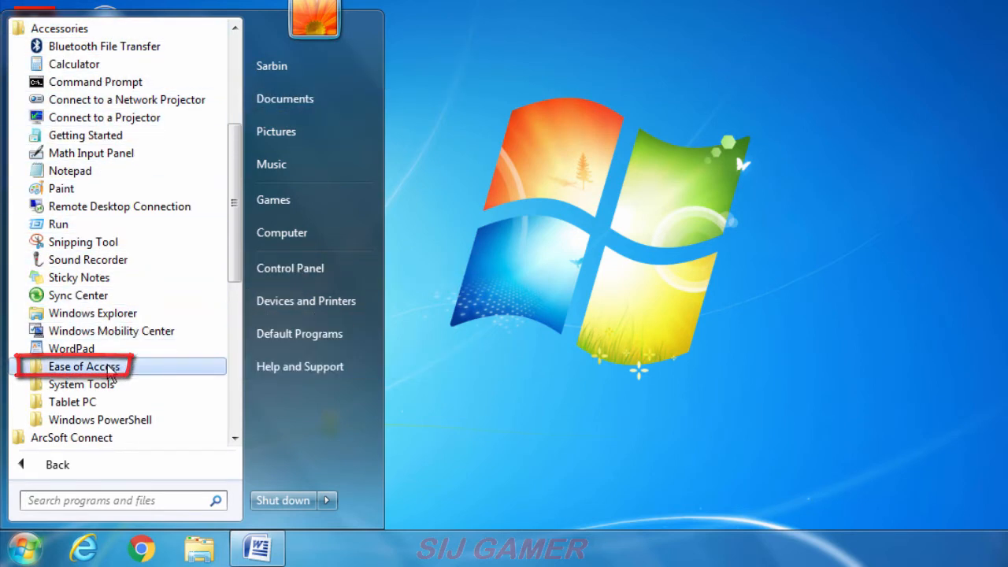
left_click(85, 365)
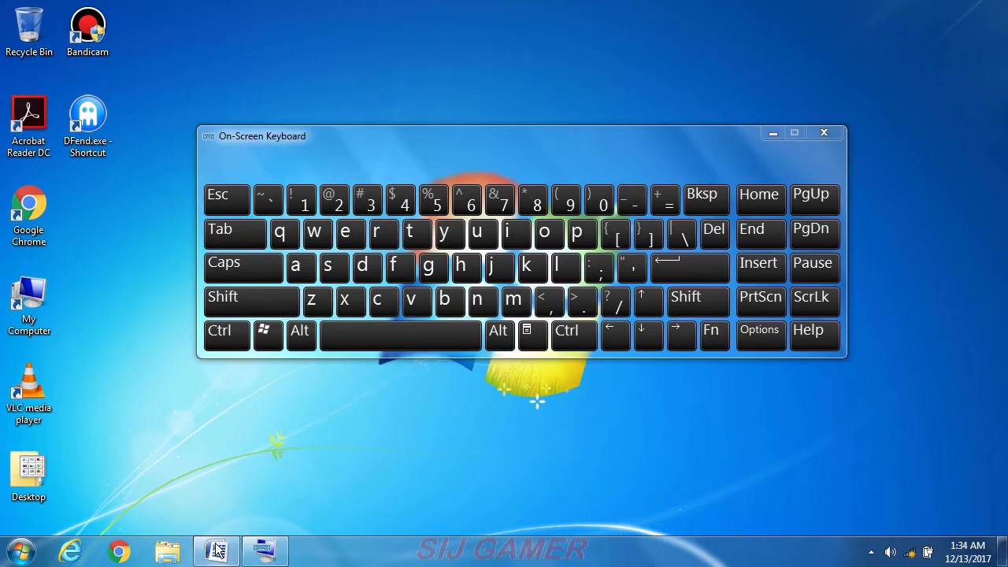
Step: Bring the Word document to the front so the On-Screen Keyboard types into it
left_click(216, 550)
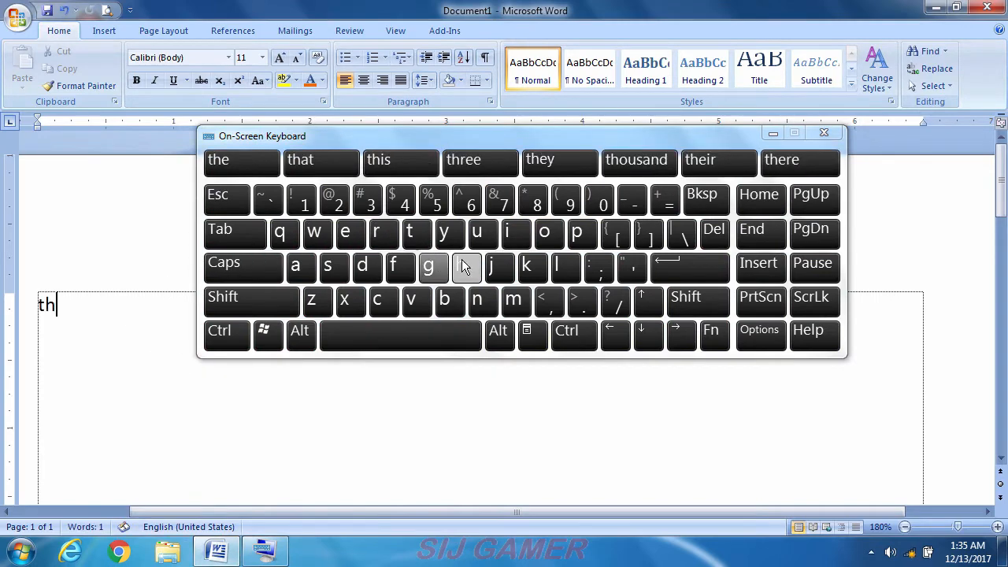
Step: Continue spelling 'the cat is a domestic animal' into the document with the virtual keys
left_click(400, 335)
type("e cat is a domestic anima")
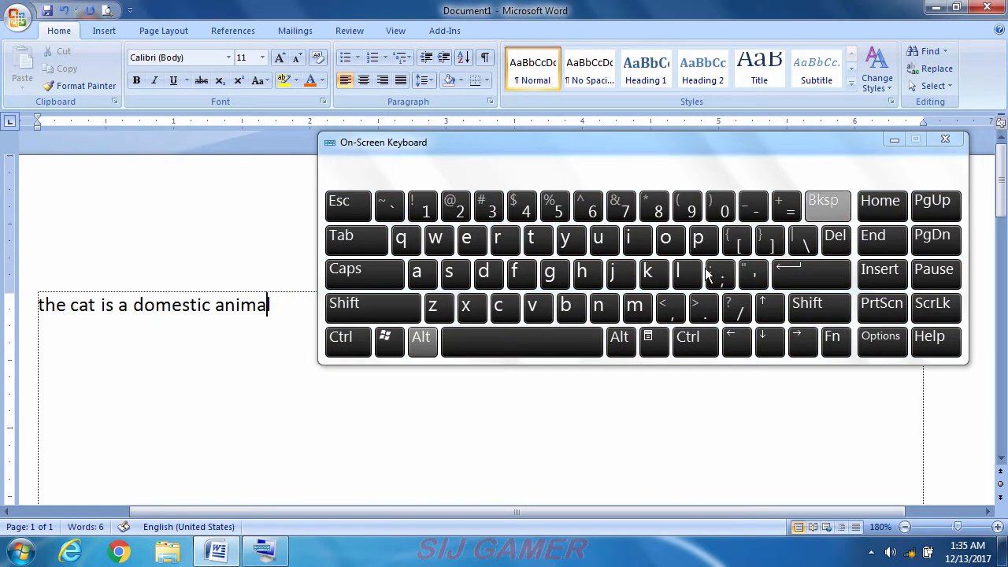
mouse_move(601, 167)
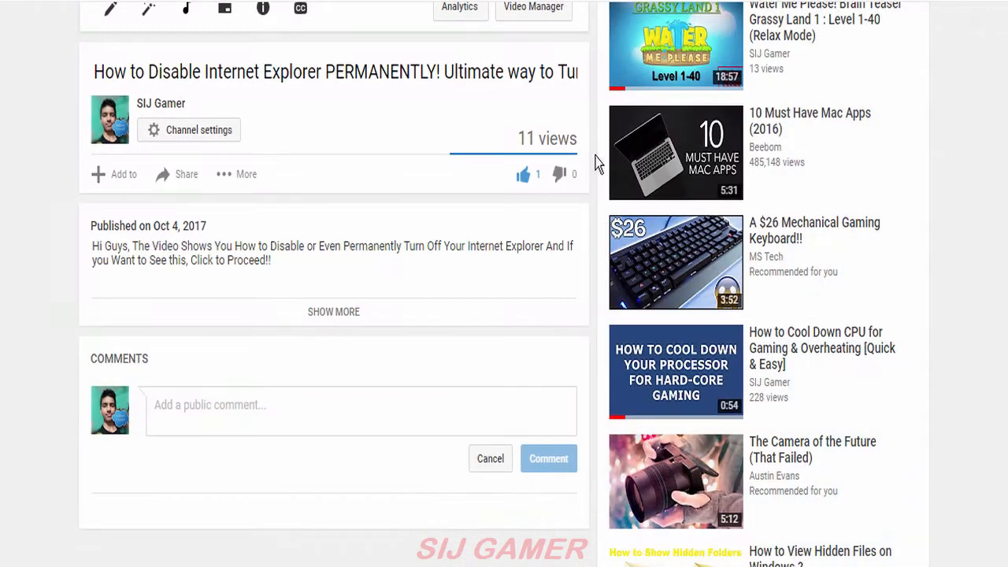
Step: Post the comment 'Hey, have any problem doing it? Comment! I will Help you' under the video
type("Hey,")
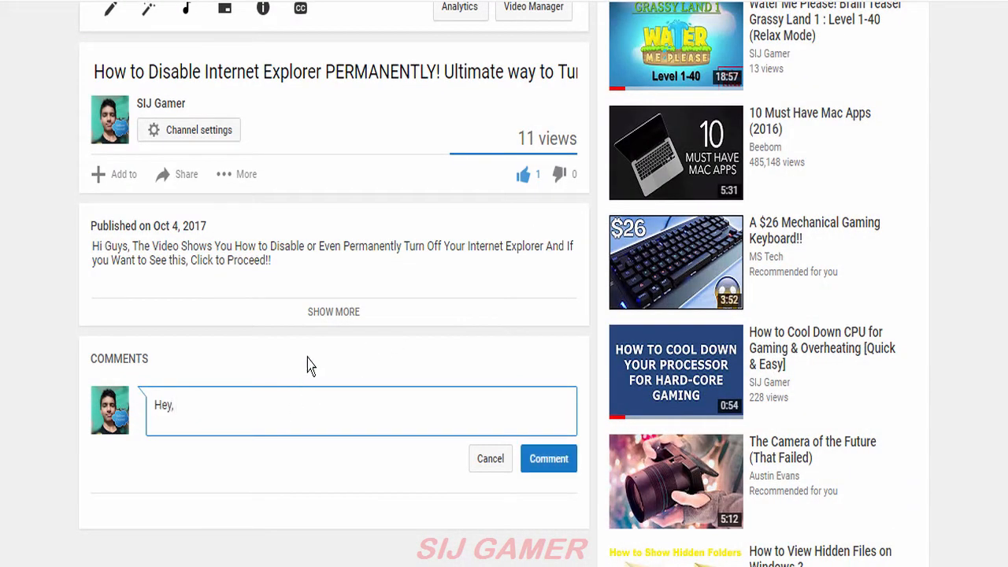
type("have any problem doing it? Comment! I will Help")
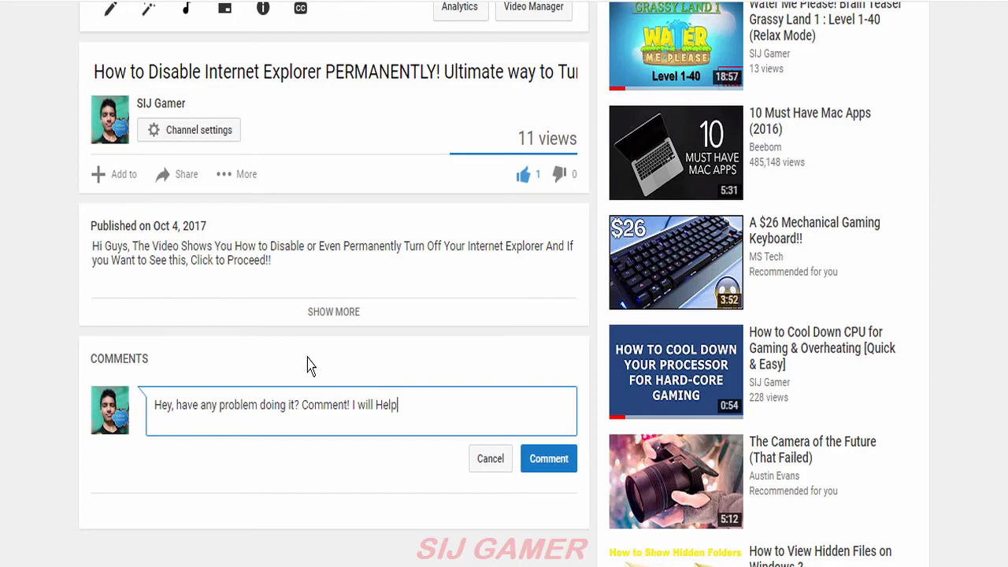
left_click(548, 458)
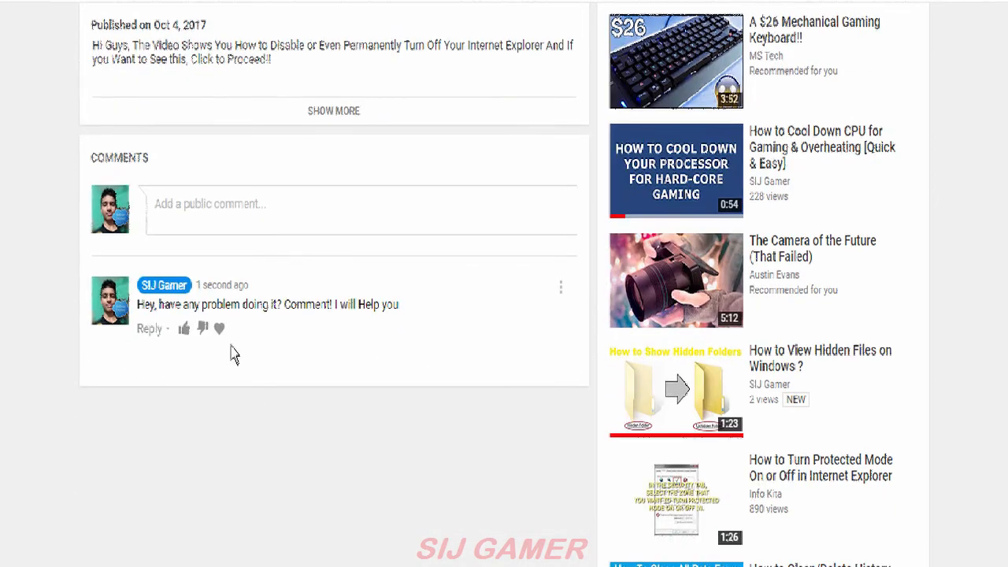